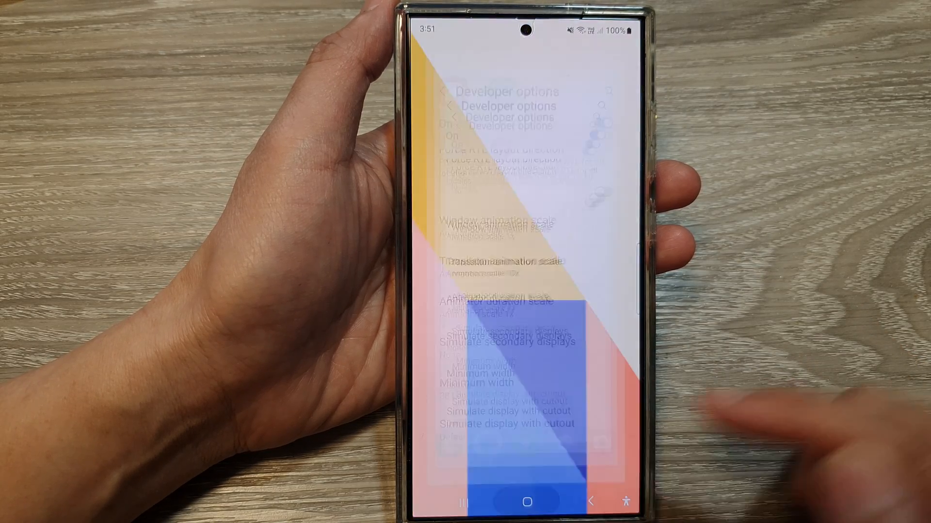
# Launch the Settings app from its home screen icon
pyautogui.click(525, 501)
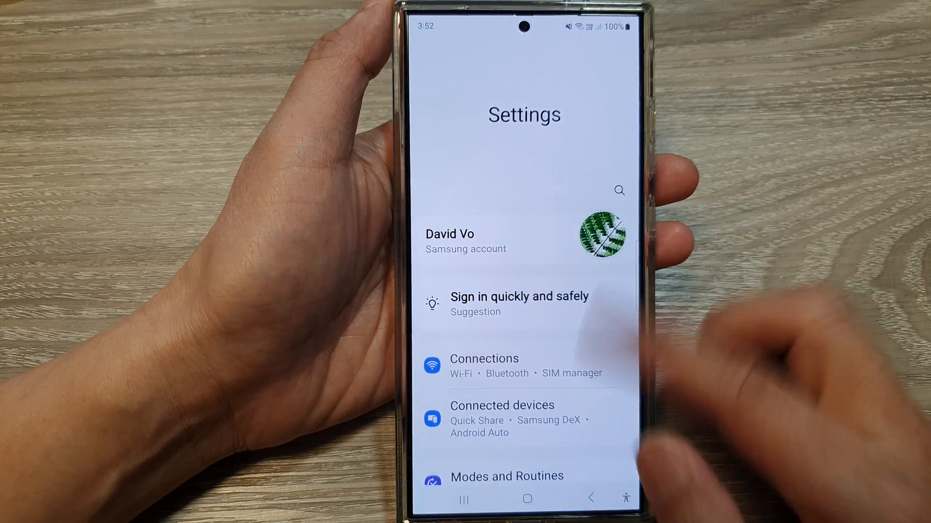
# Enter Developer options and scroll down to the Window and Transition animation scale entries
pyautogui.scroll(-3)
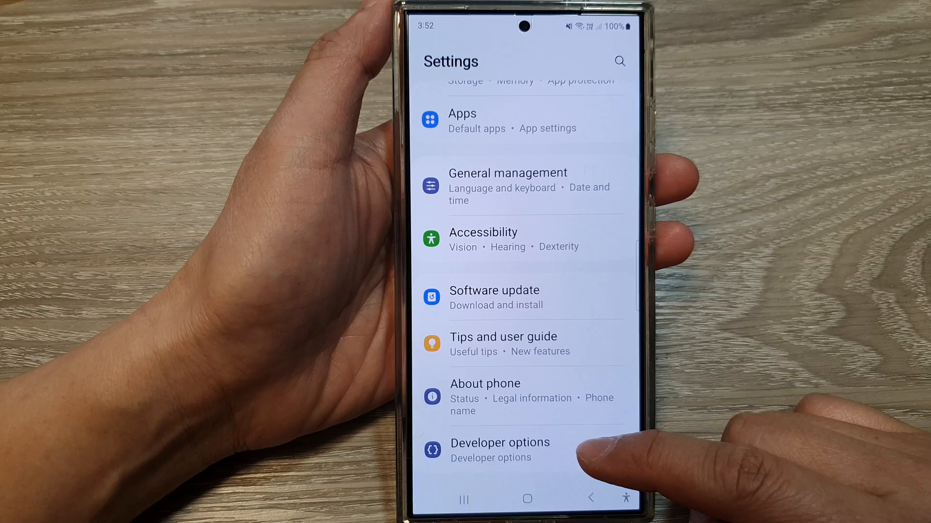
pyautogui.click(500, 442)
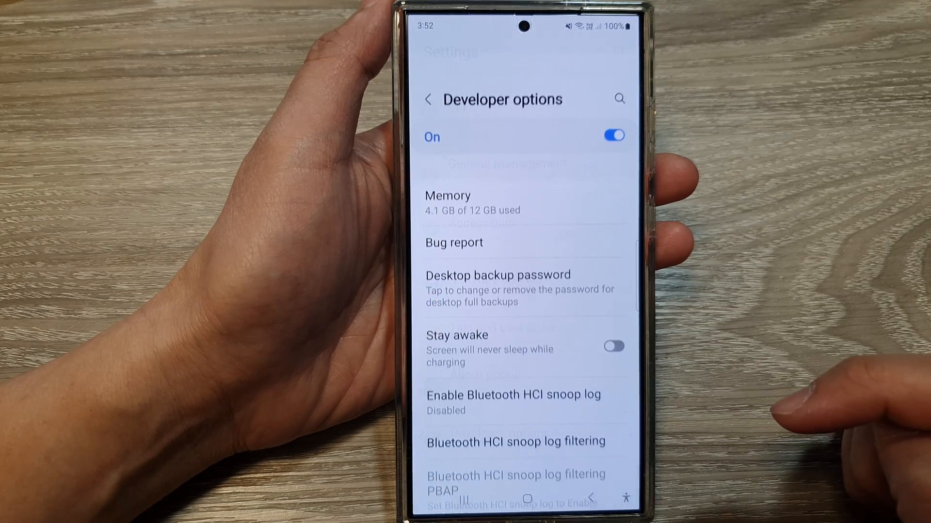
pyautogui.scroll(-3)
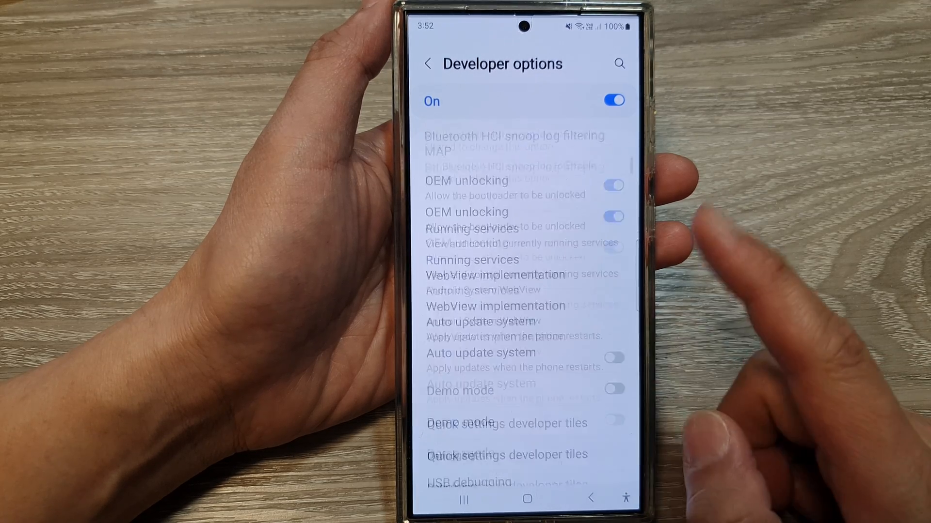
pyautogui.scroll(-3)
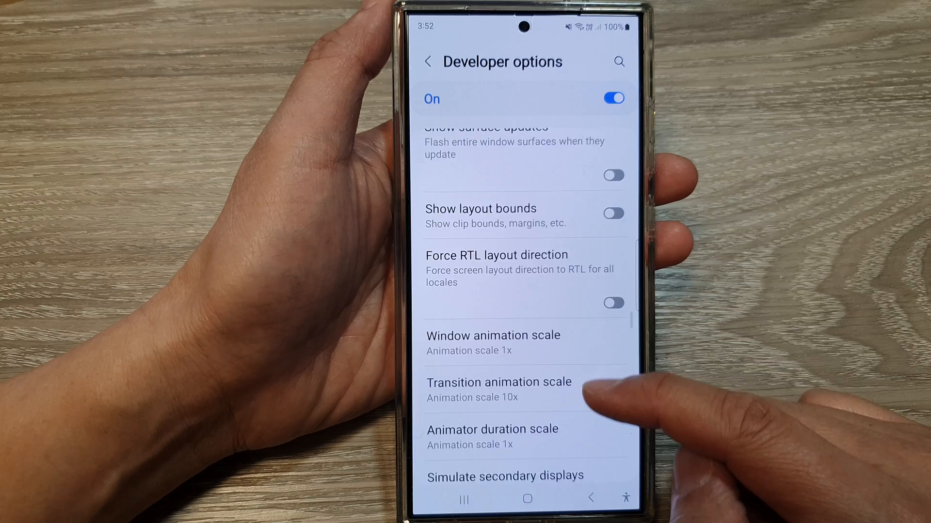
pyautogui.scroll(-3)
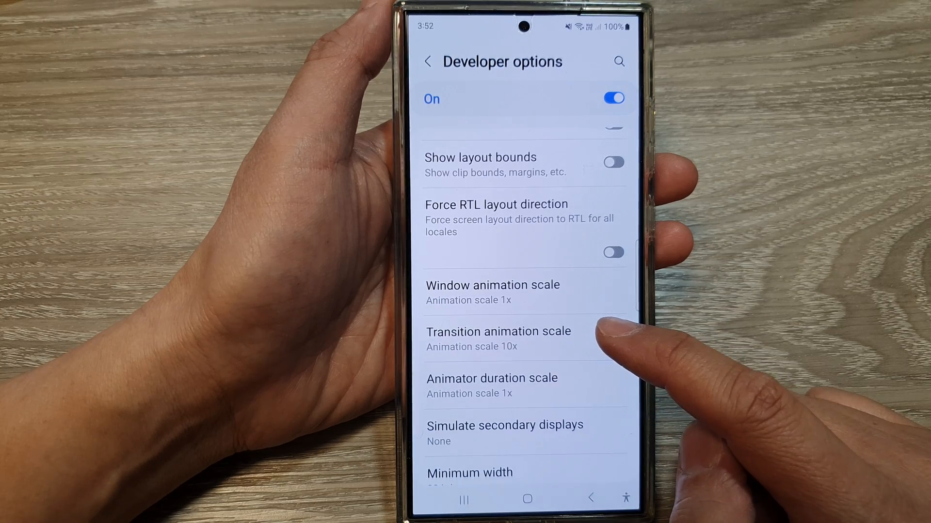
# Choose Animation scale 1x for transitions, then reopen Developer options at the animation scales
pyautogui.click(498, 338)
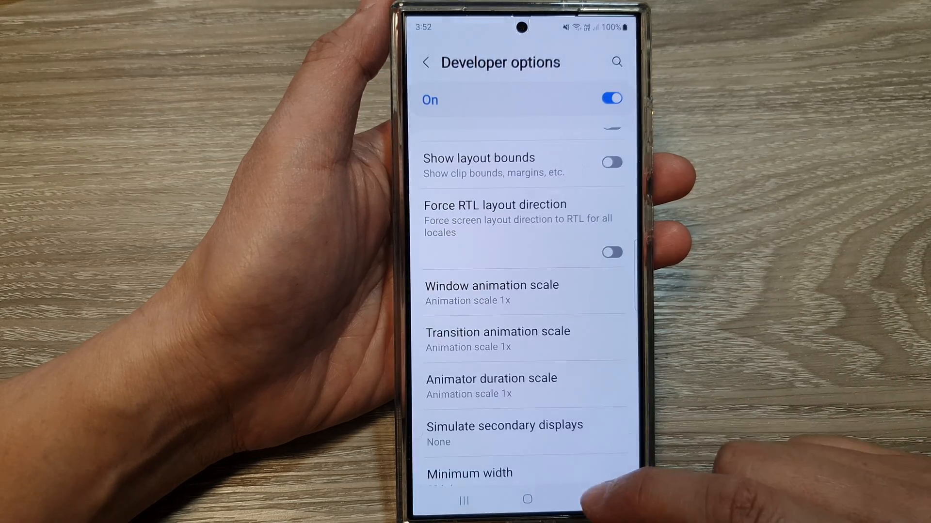
pyautogui.click(425, 62)
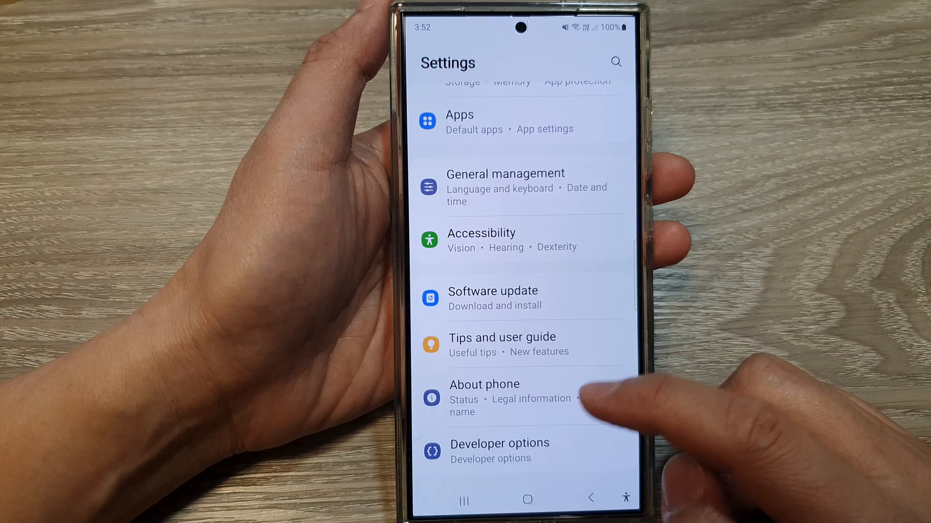
pyautogui.click(499, 451)
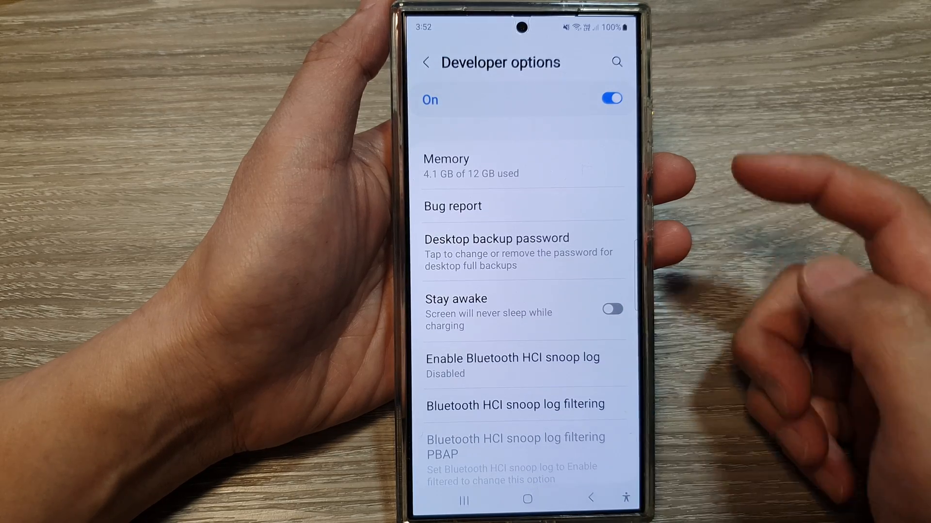
pyautogui.scroll(-3)
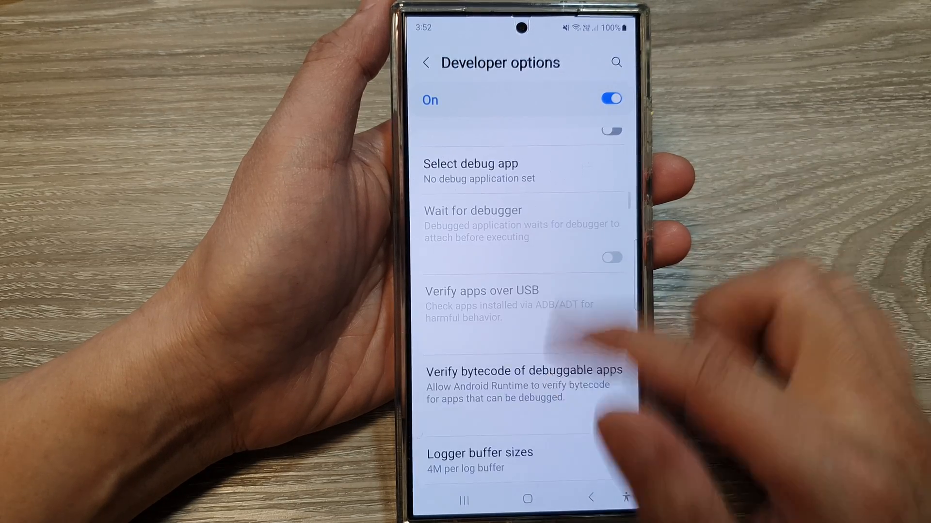
pyautogui.scroll(-3)
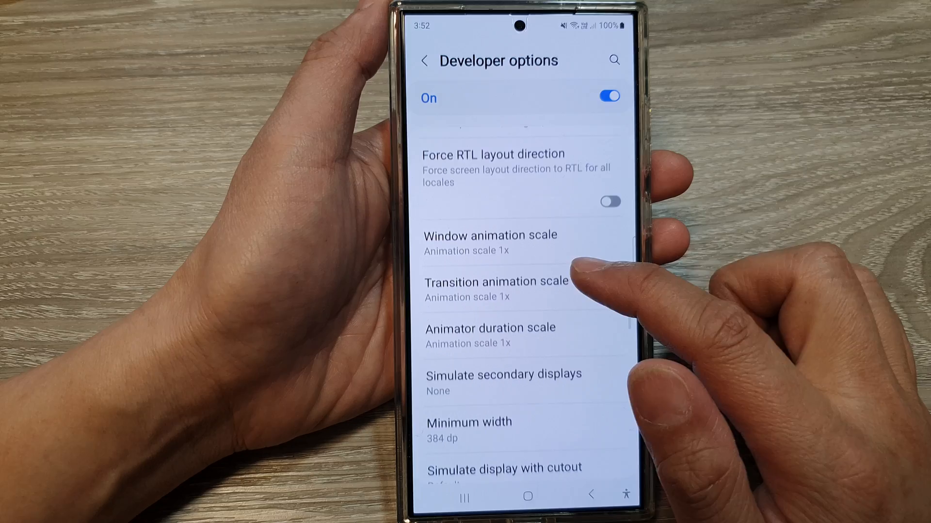
# Select Animation scale 5x in the Transition animation scale dialog
pyautogui.click(495, 281)
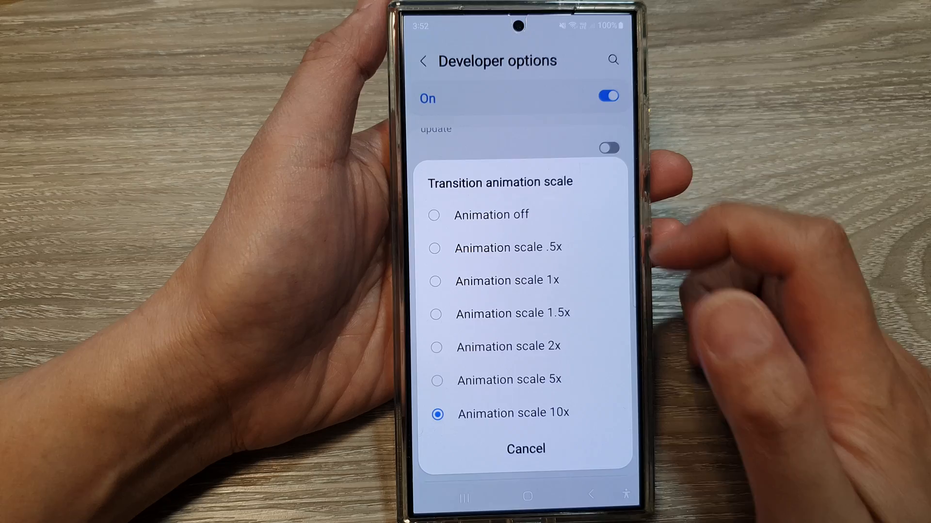
pyautogui.click(508, 380)
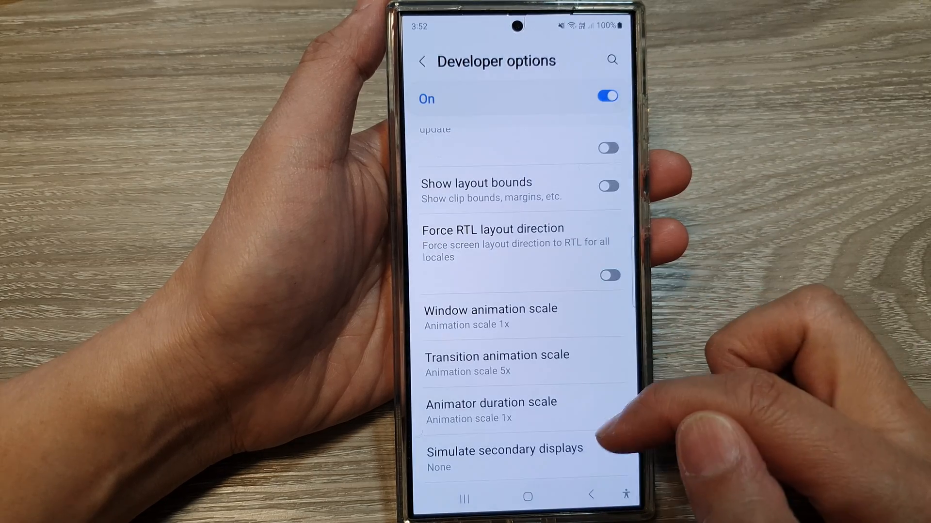
# Set Window and Transition animation scales to 10x and go back to the home screen
pyautogui.click(489, 316)
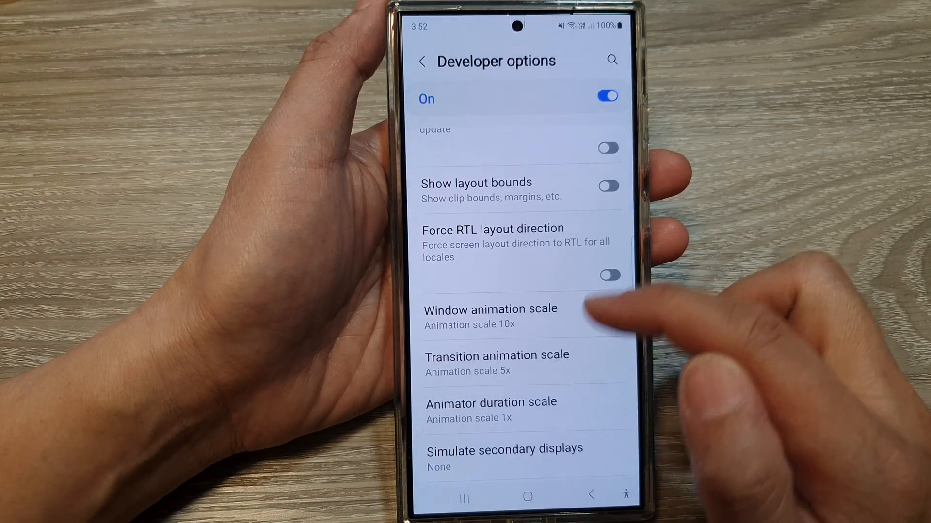
pyautogui.click(496, 355)
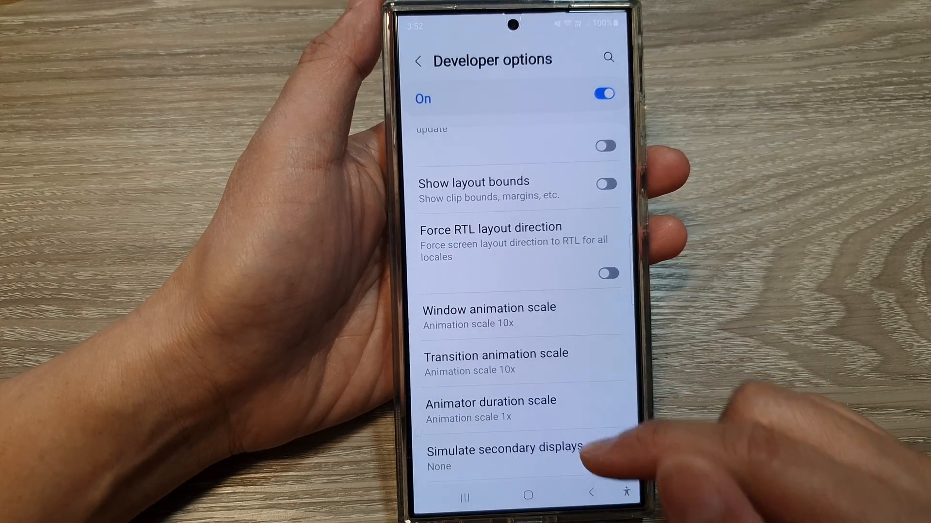
pyautogui.click(527, 496)
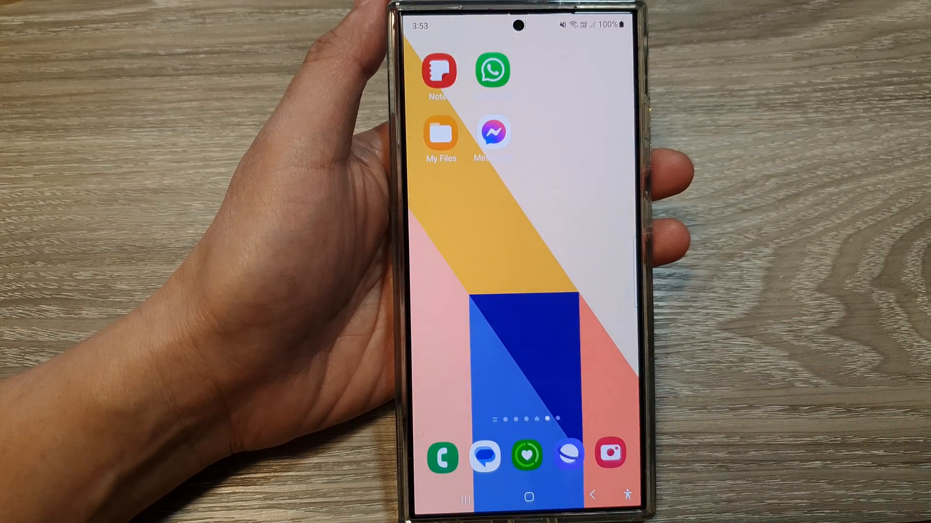